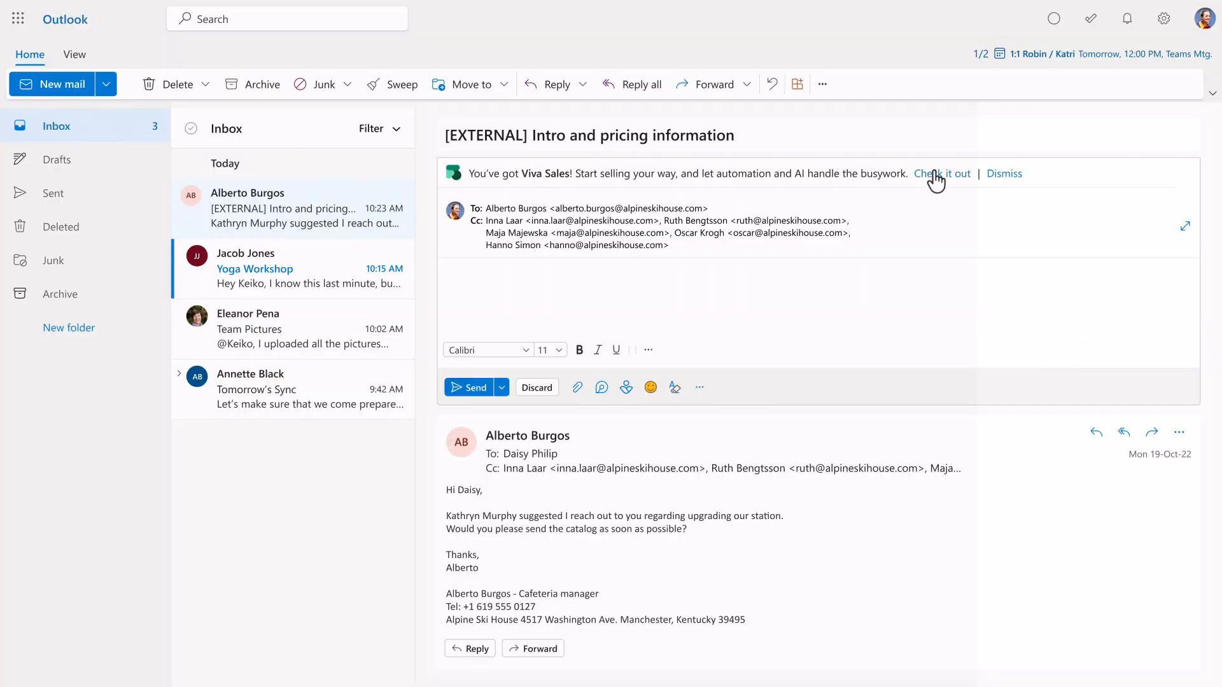
Step: Sign Viva Sales in to Dynamics 365 using the SalesHub environment, listing the email's contacts
left_click(942, 173)
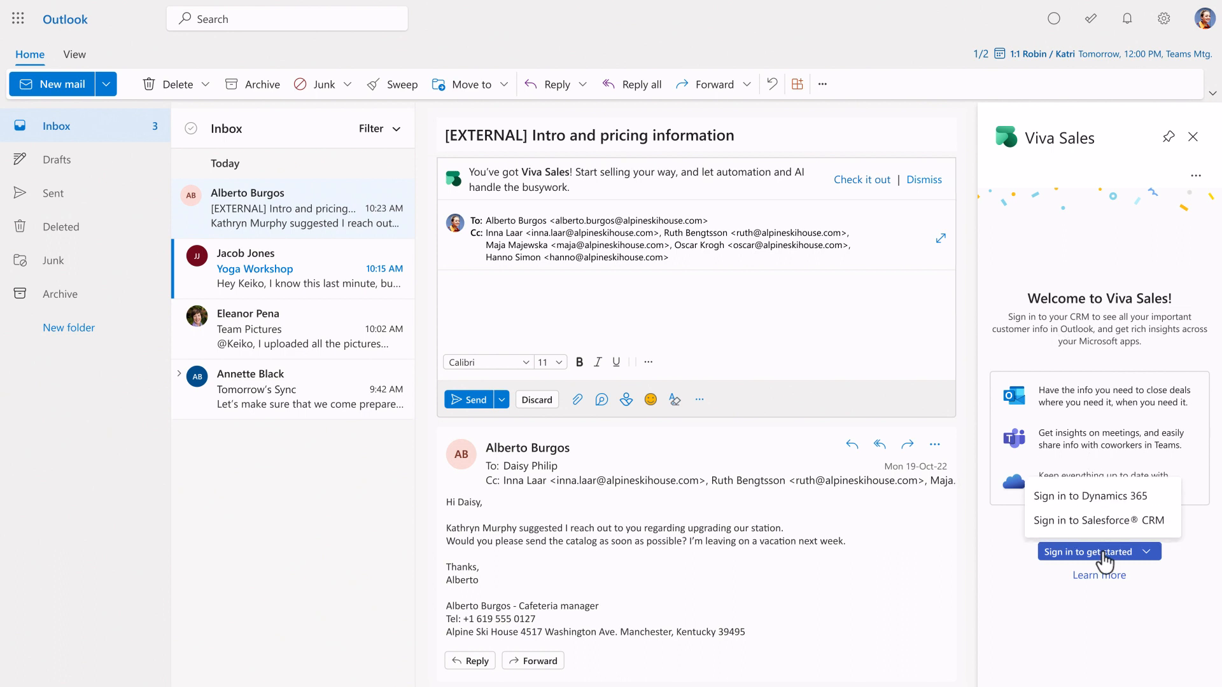
left_click(1090, 495)
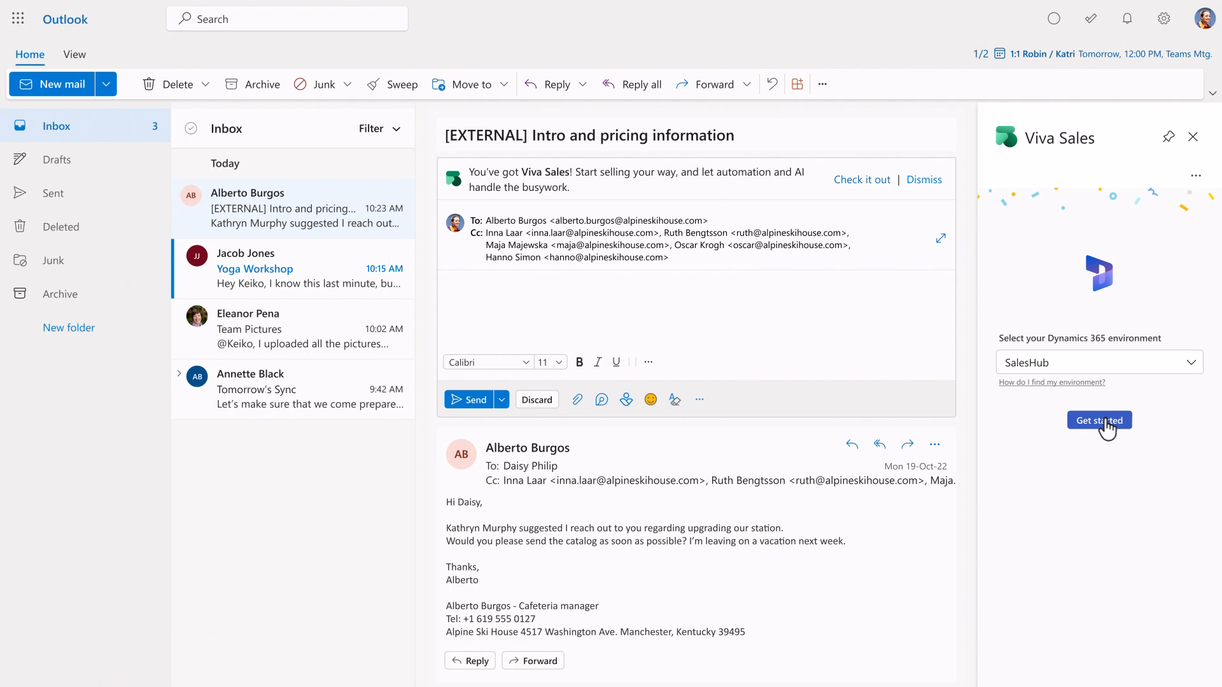
left_click(1098, 422)
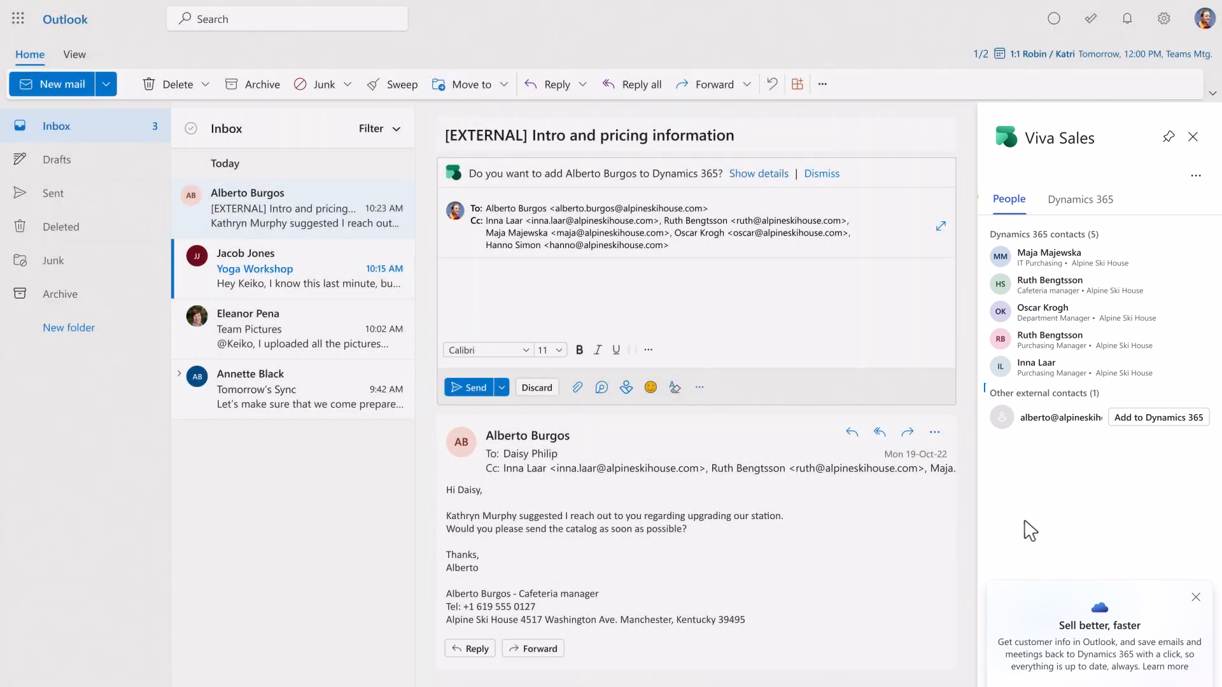
left_click(1157, 418)
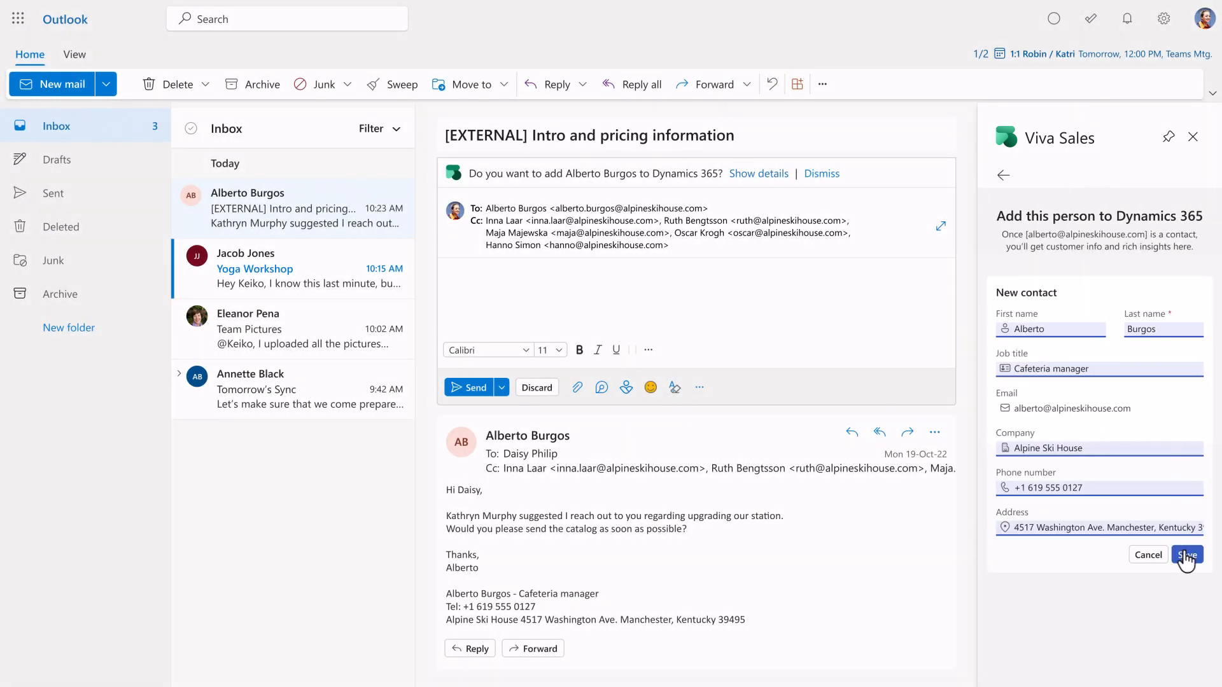
left_click(1187, 554)
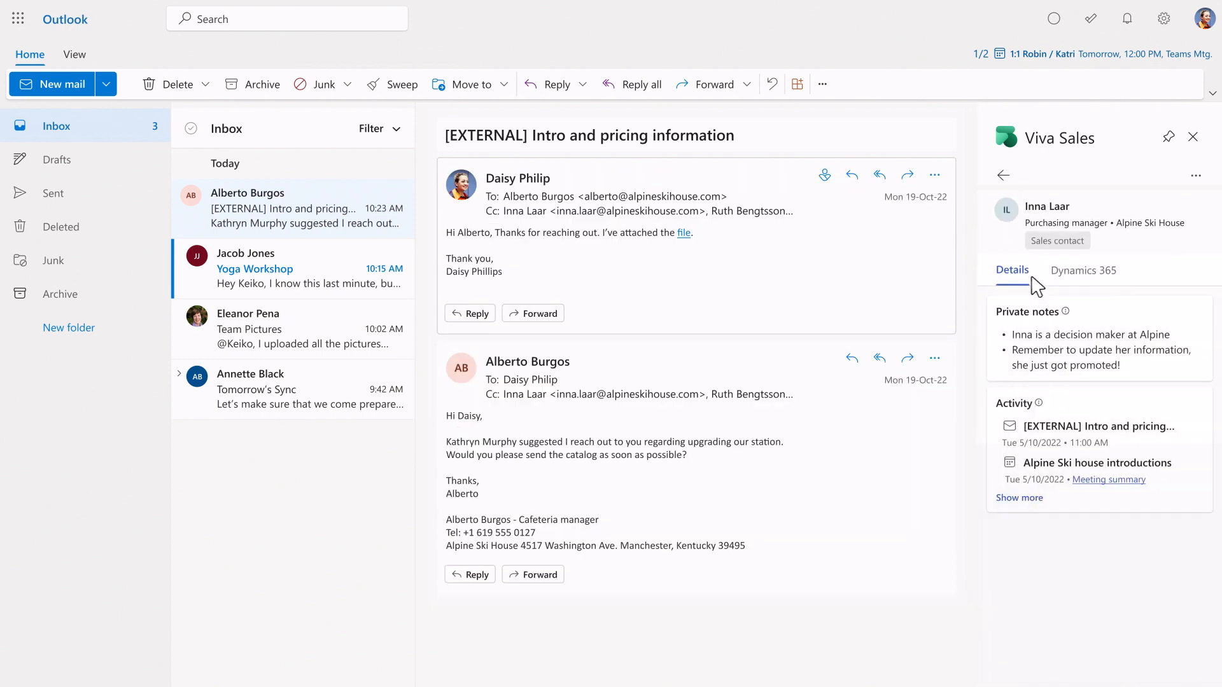
left_click(1082, 270)
type("Director of P")
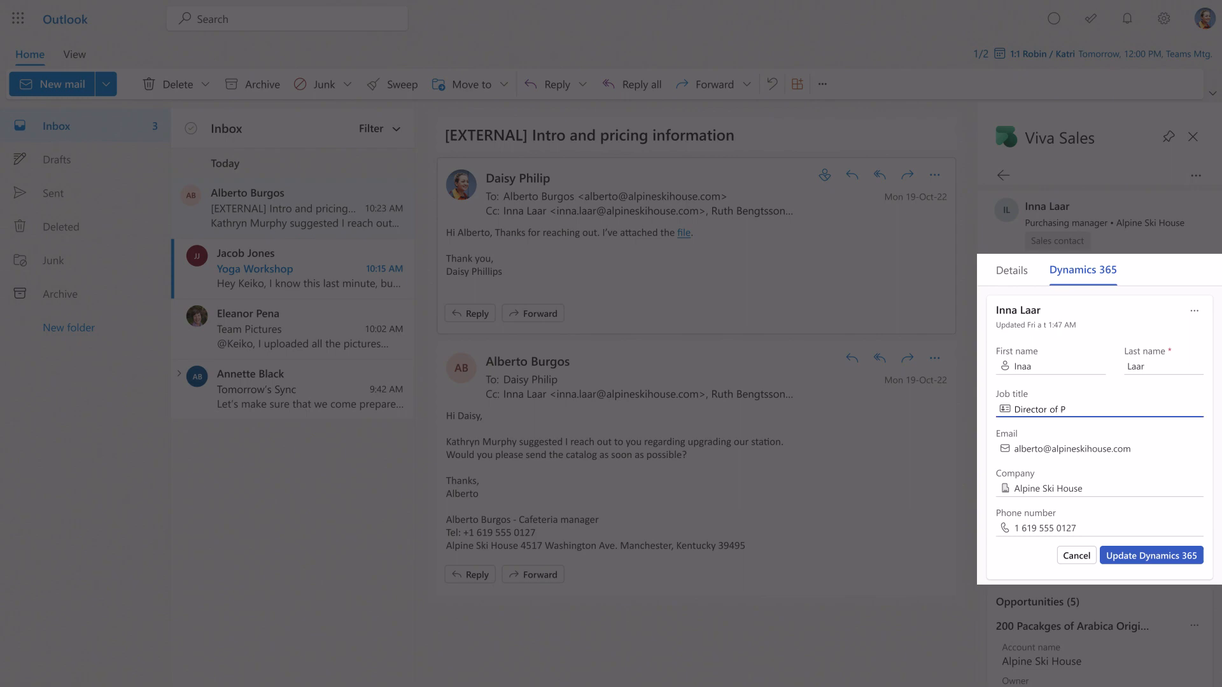
left_click(1150, 557)
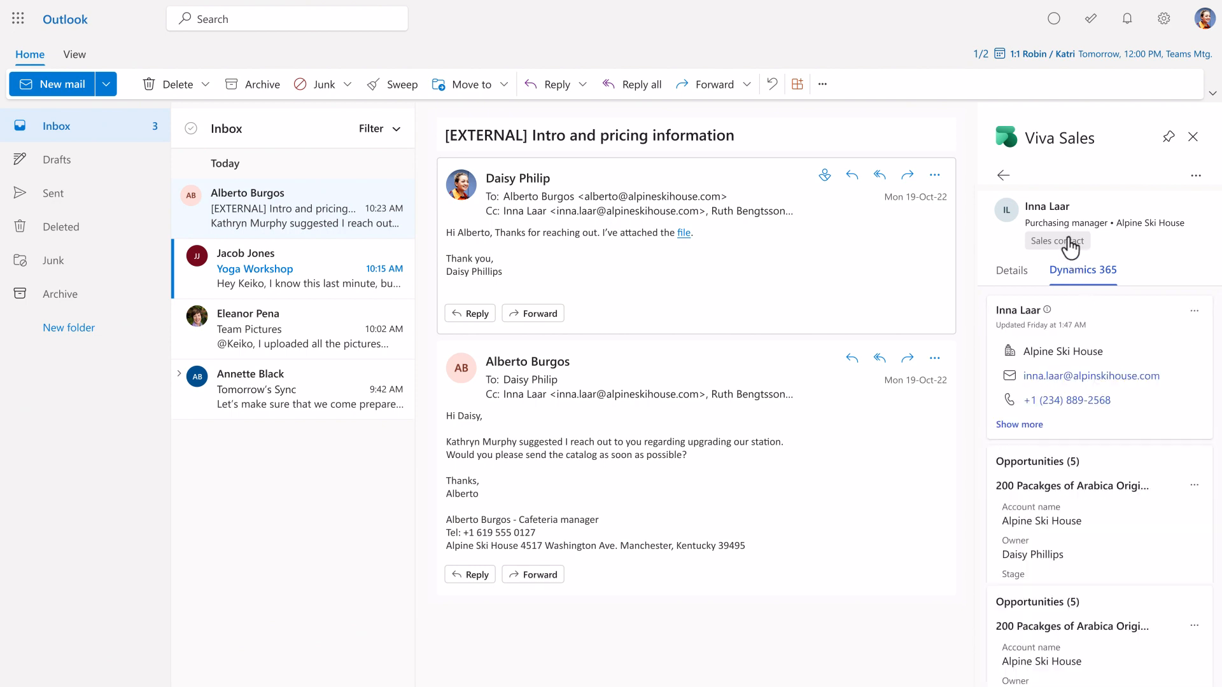
mouse_move(1015, 194)
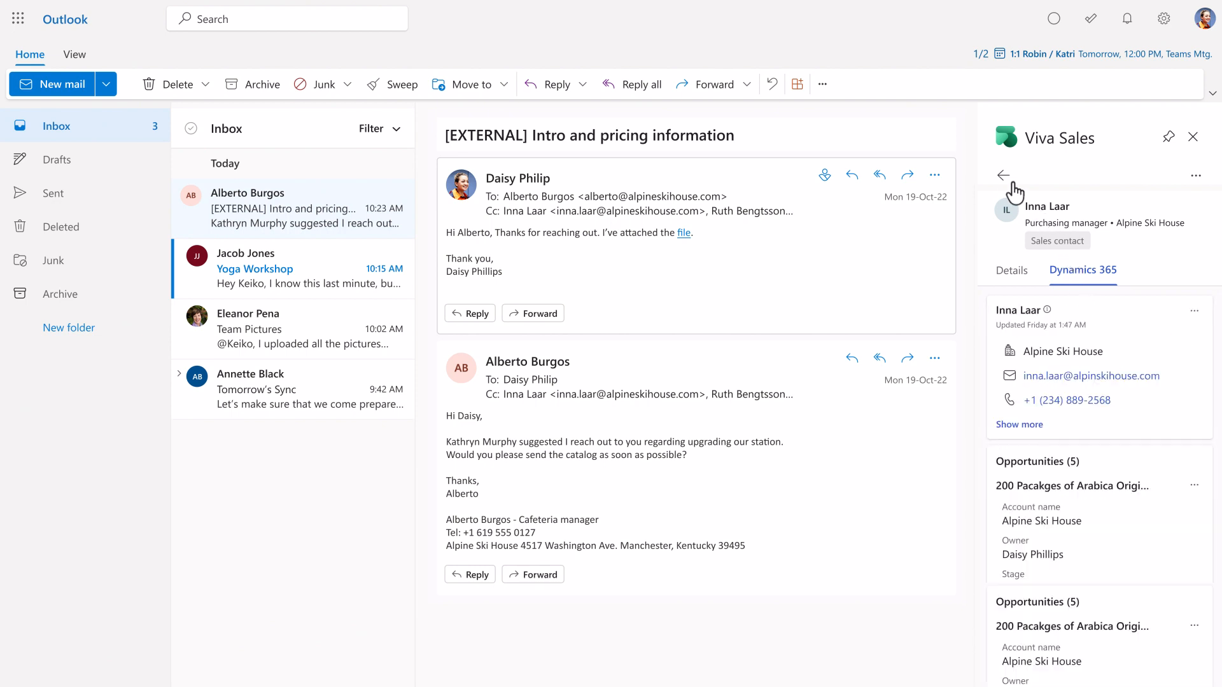
left_click(1005, 175)
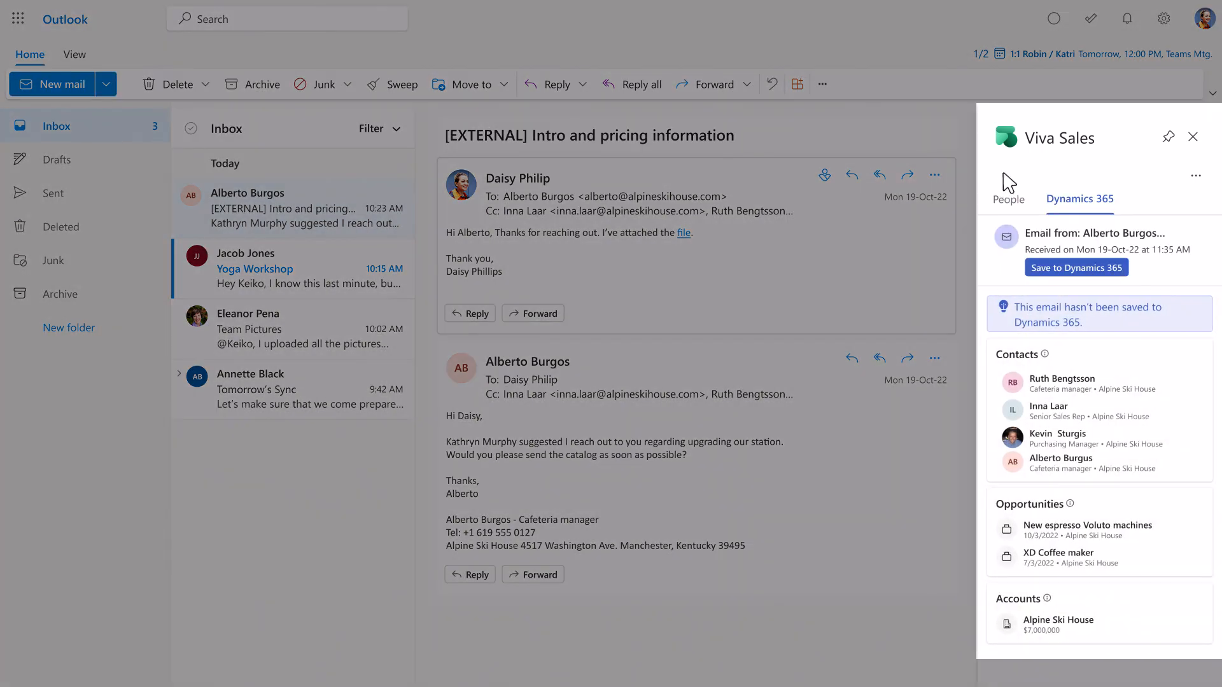
mouse_move(1077, 267)
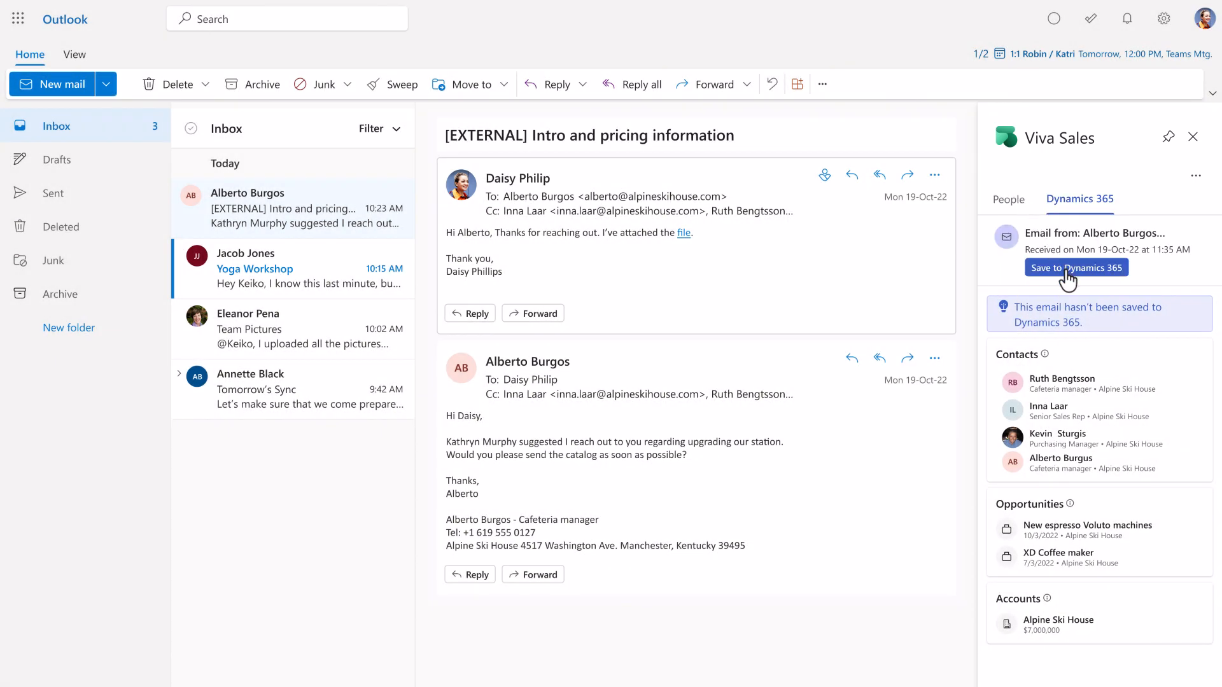
left_click(1077, 267)
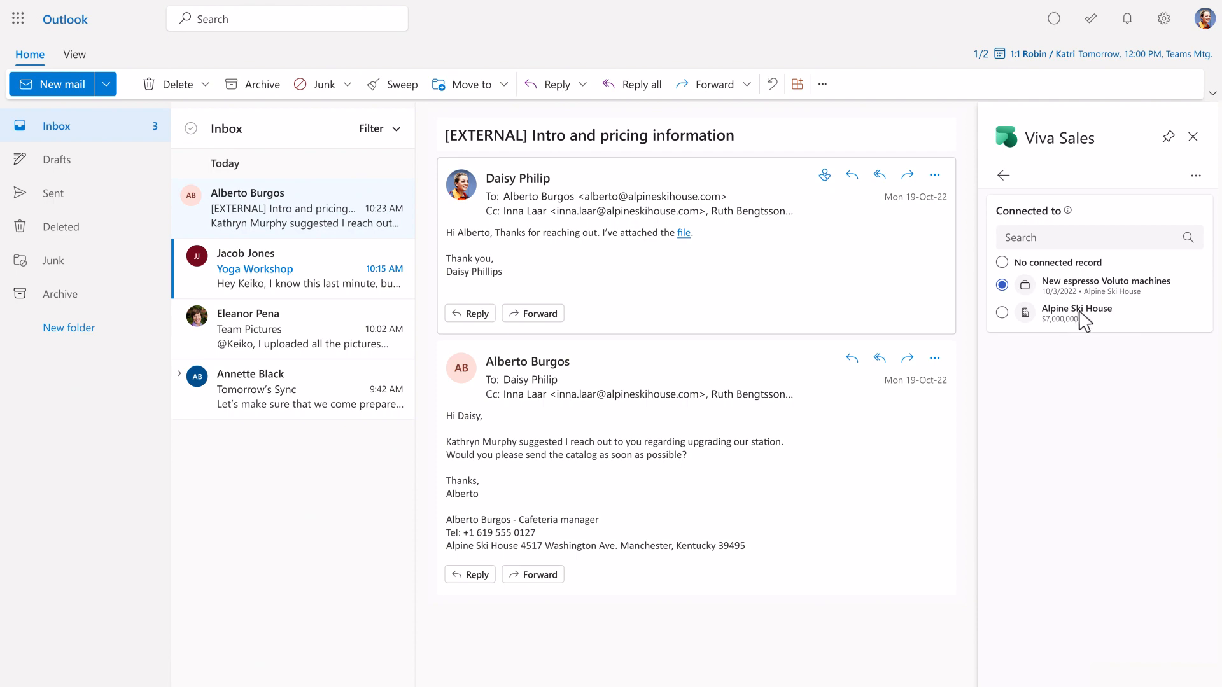
left_click(1075, 312)
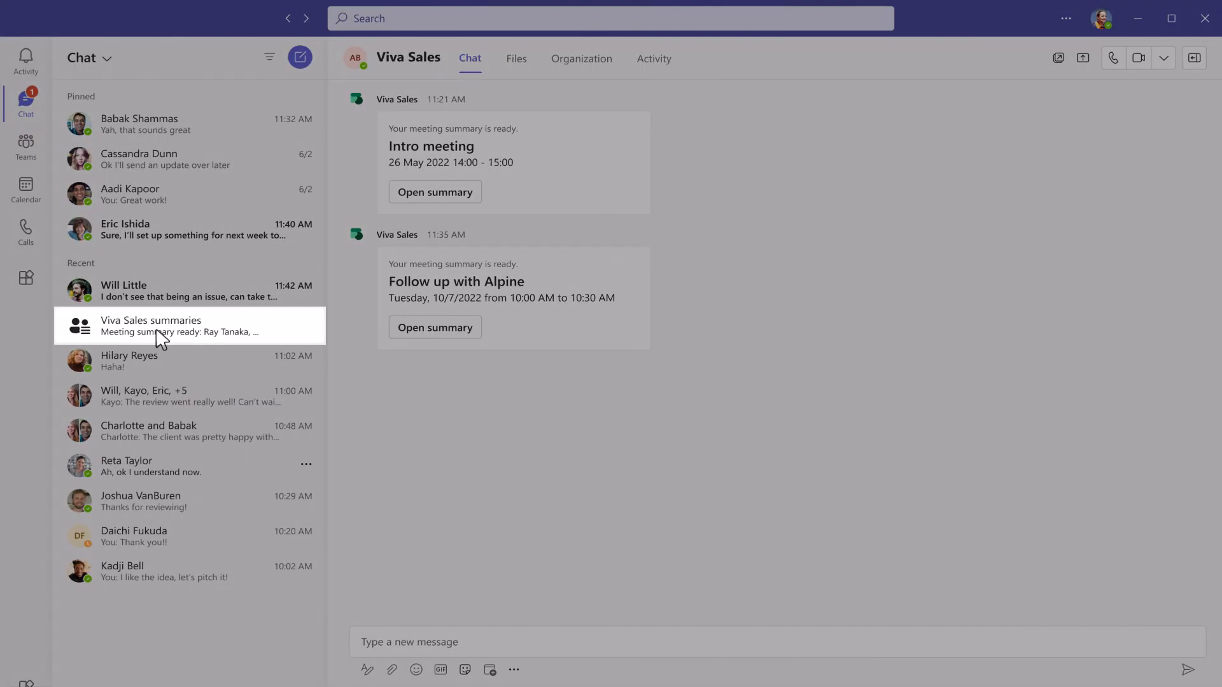
Step: View the Follow up with Alpine meeting summary's Recap with highlights and follow-ups in Teams
left_click(435, 327)
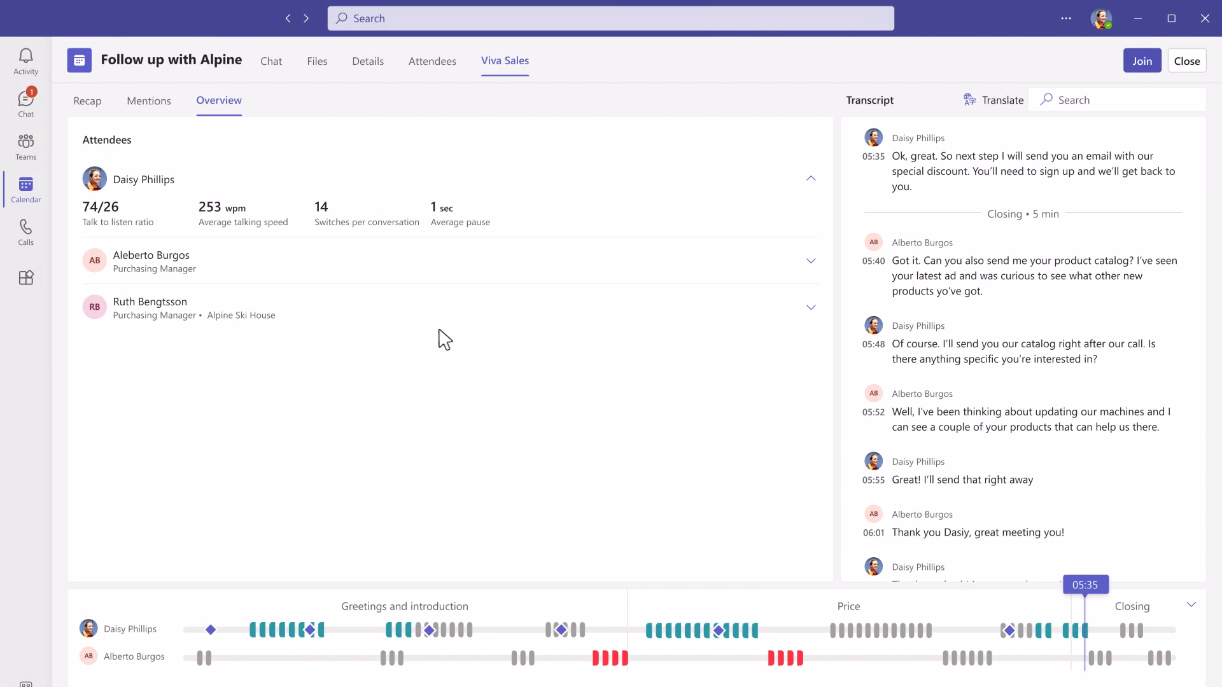
mouse_move(444, 407)
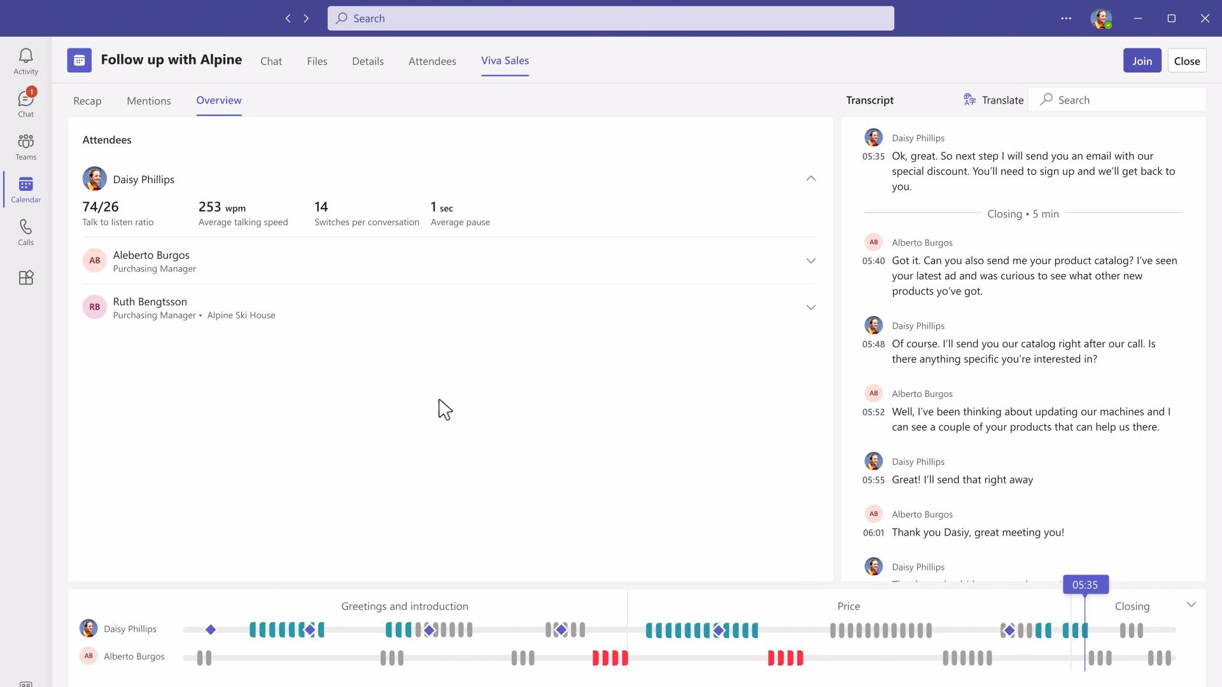
mouse_move(88, 110)
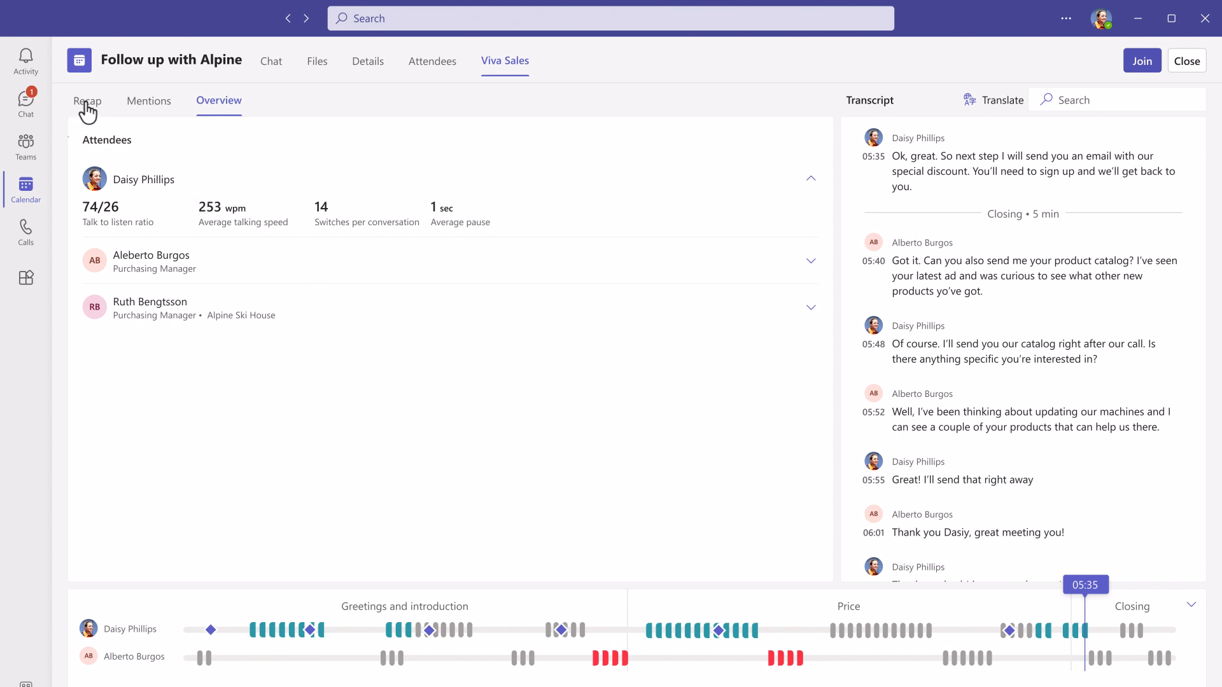
left_click(87, 100)
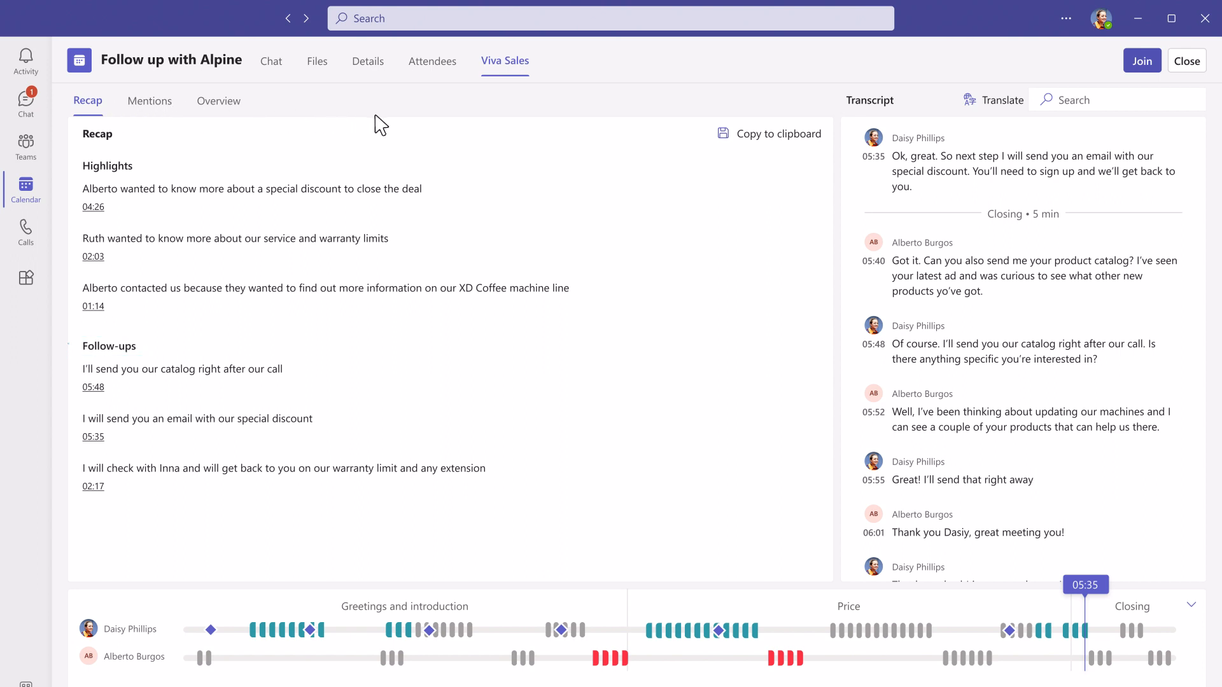
mouse_move(771, 144)
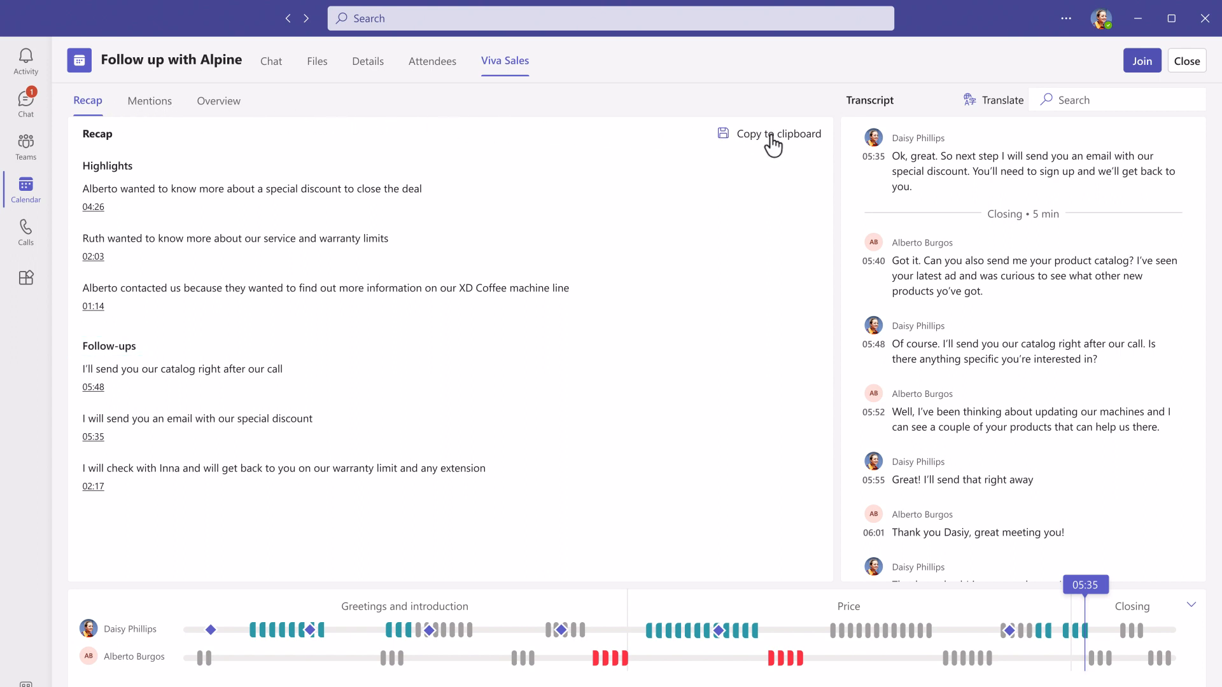